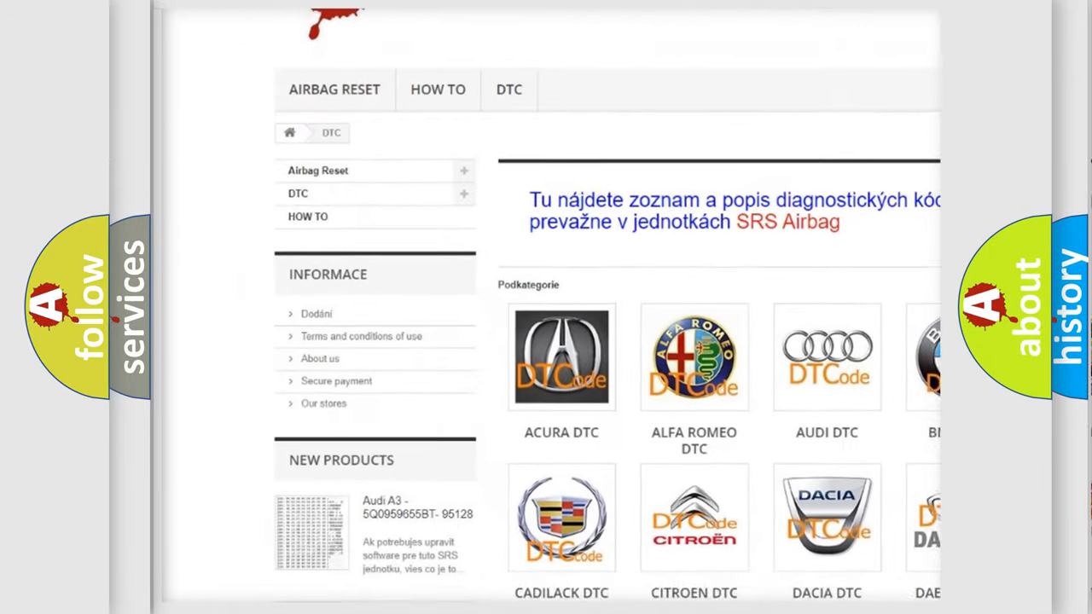
{"action": "scroll", "scroll_direction": "down", "scroll_amount": 3}
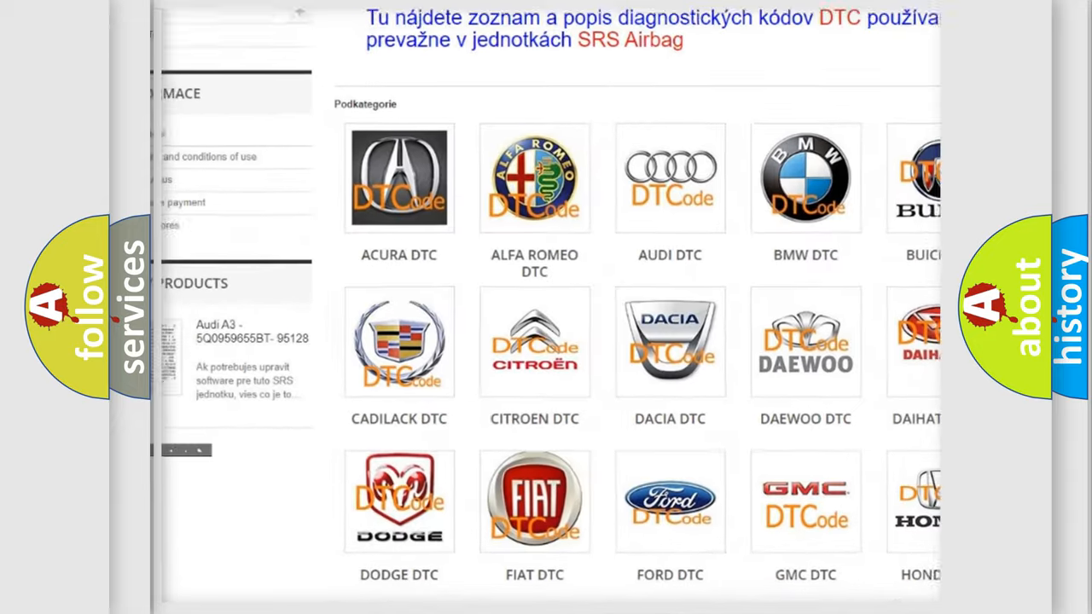
{"action": "scroll", "scroll_direction": "down", "scroll_amount": 3}
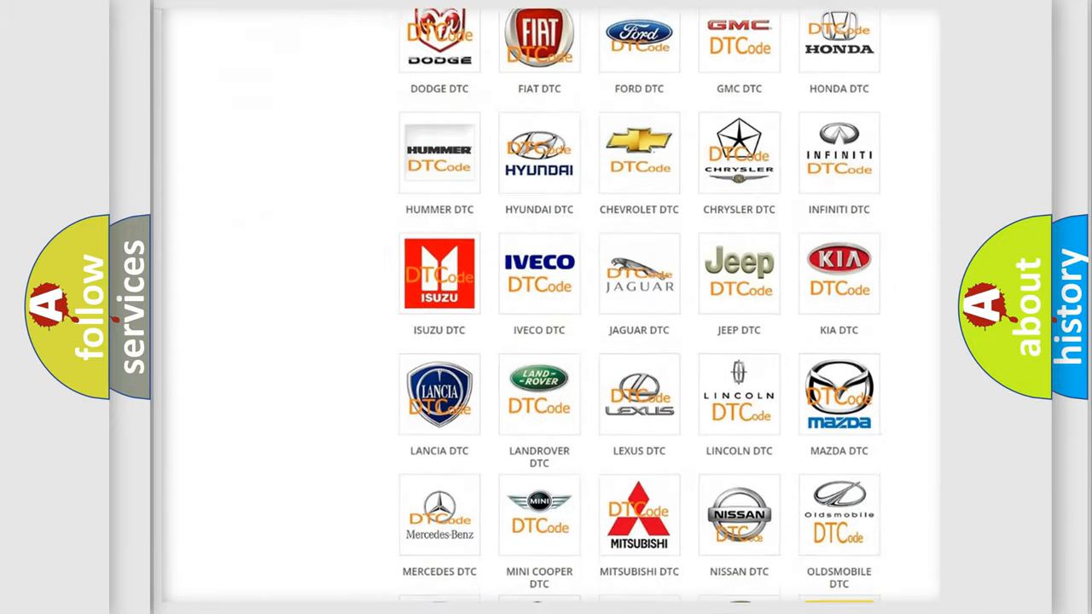
{"action": "scroll", "scroll_direction": "down", "scroll_amount": 3}
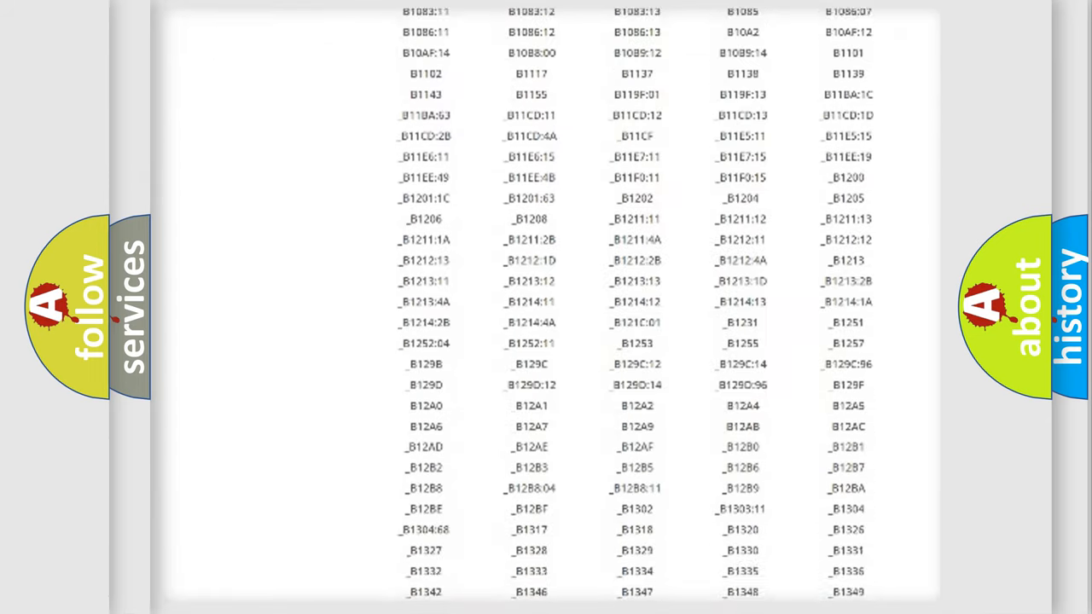
{"action": "scroll", "scroll_direction": "down", "scroll_amount": 3}
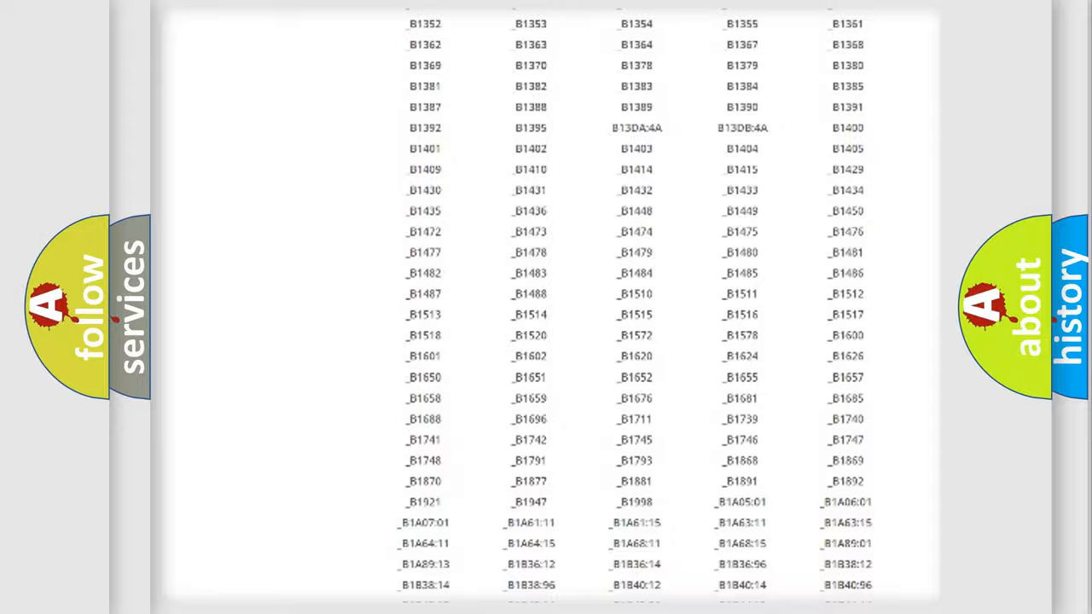